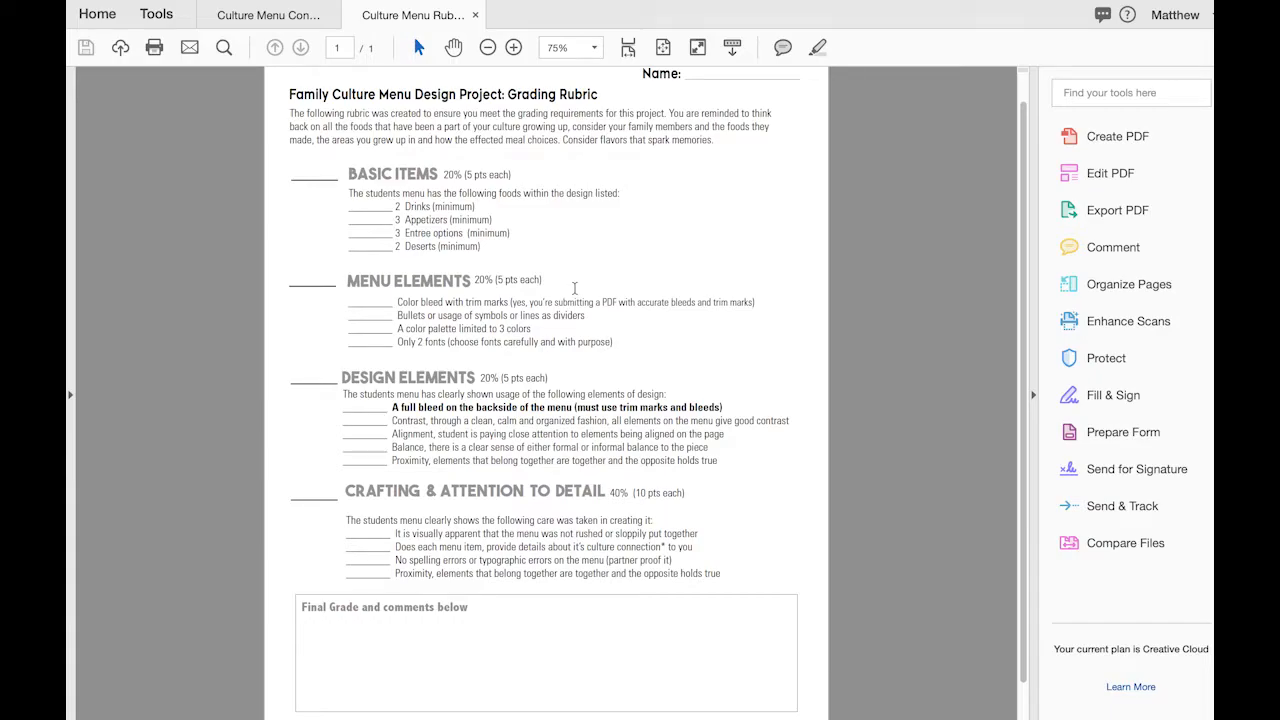
Bring up the Culture Menu Content example and zoom it to page width at 125%.
left_click(267, 14)
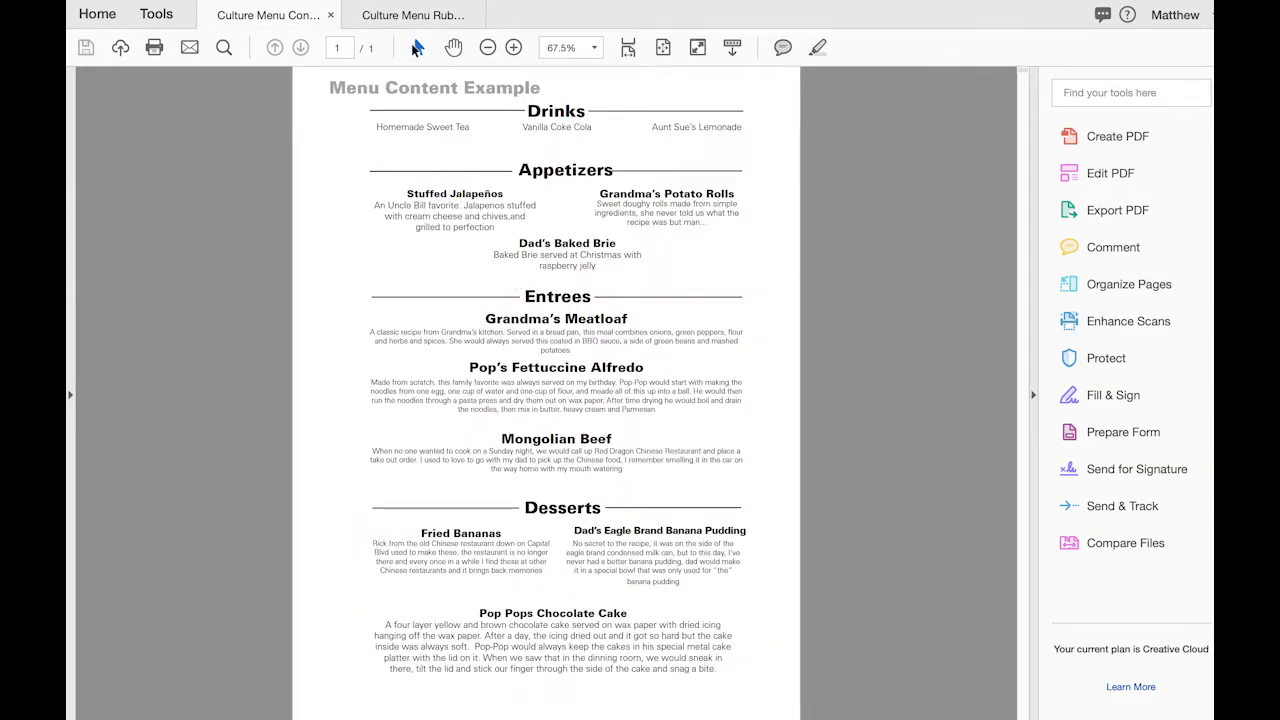
left_click(410, 14)
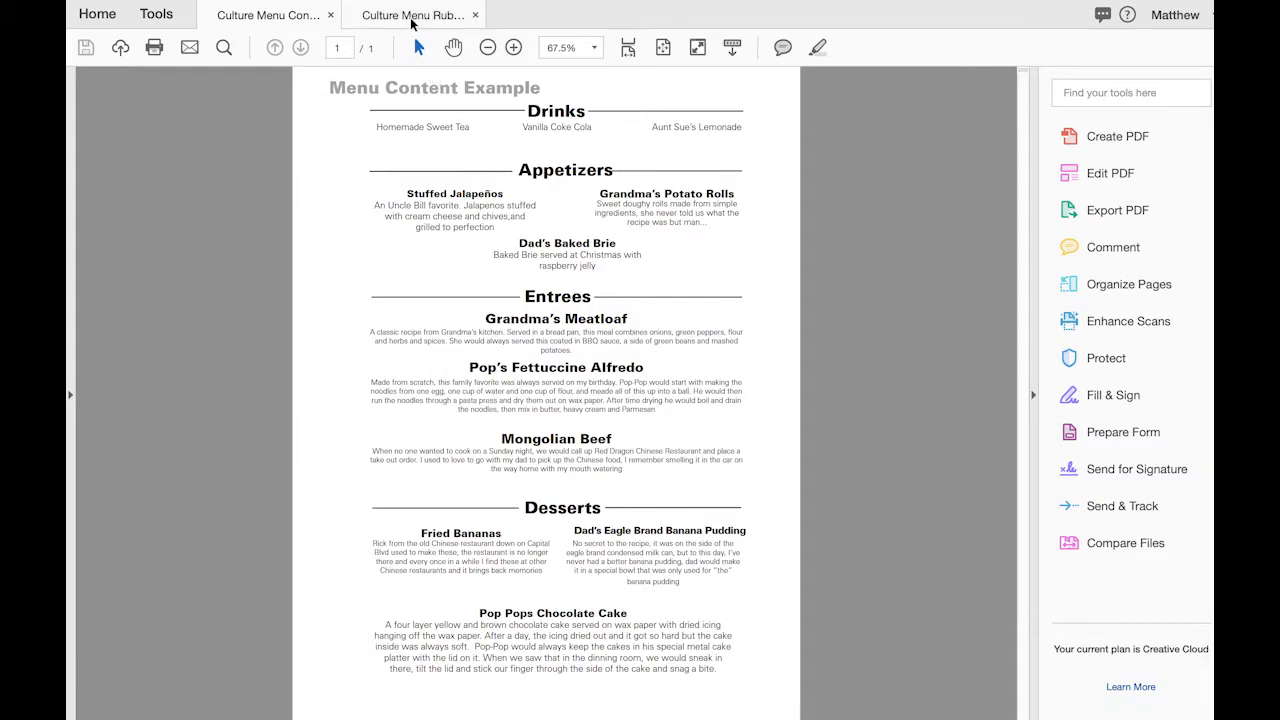
left_click(413, 14)
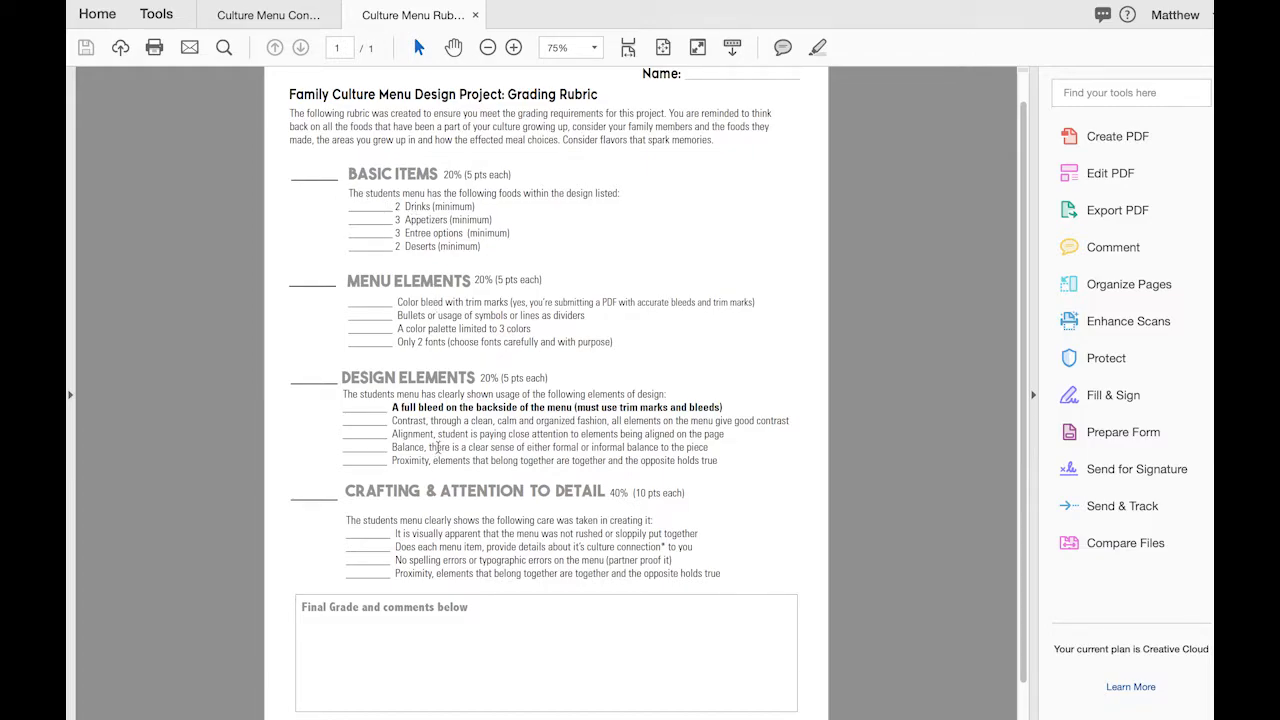
mouse_move(440, 572)
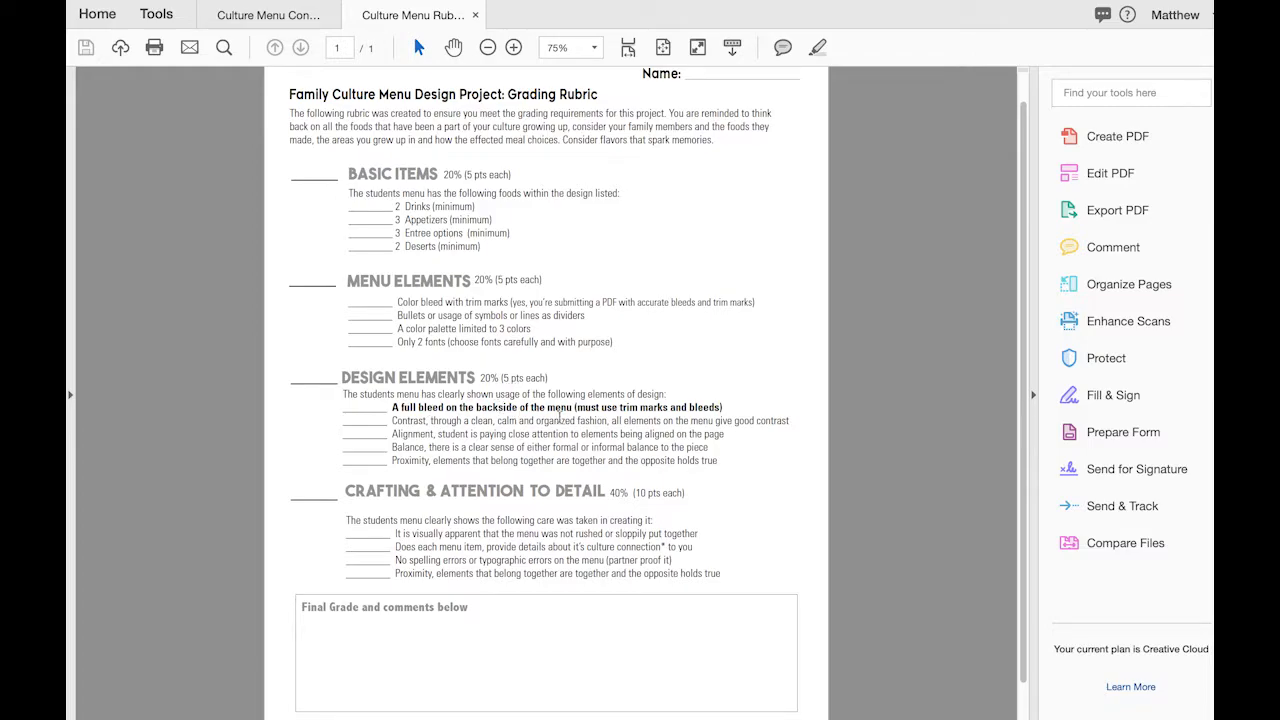
mouse_move(693, 408)
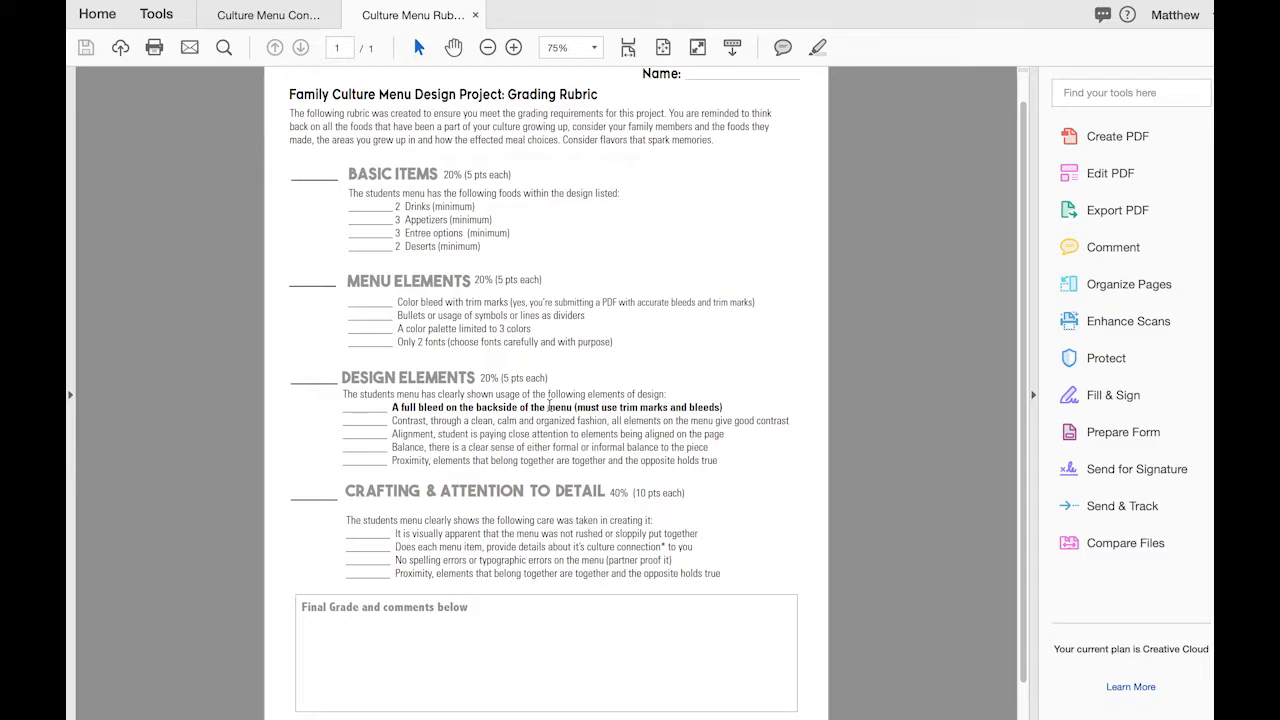
left_click(260, 14)
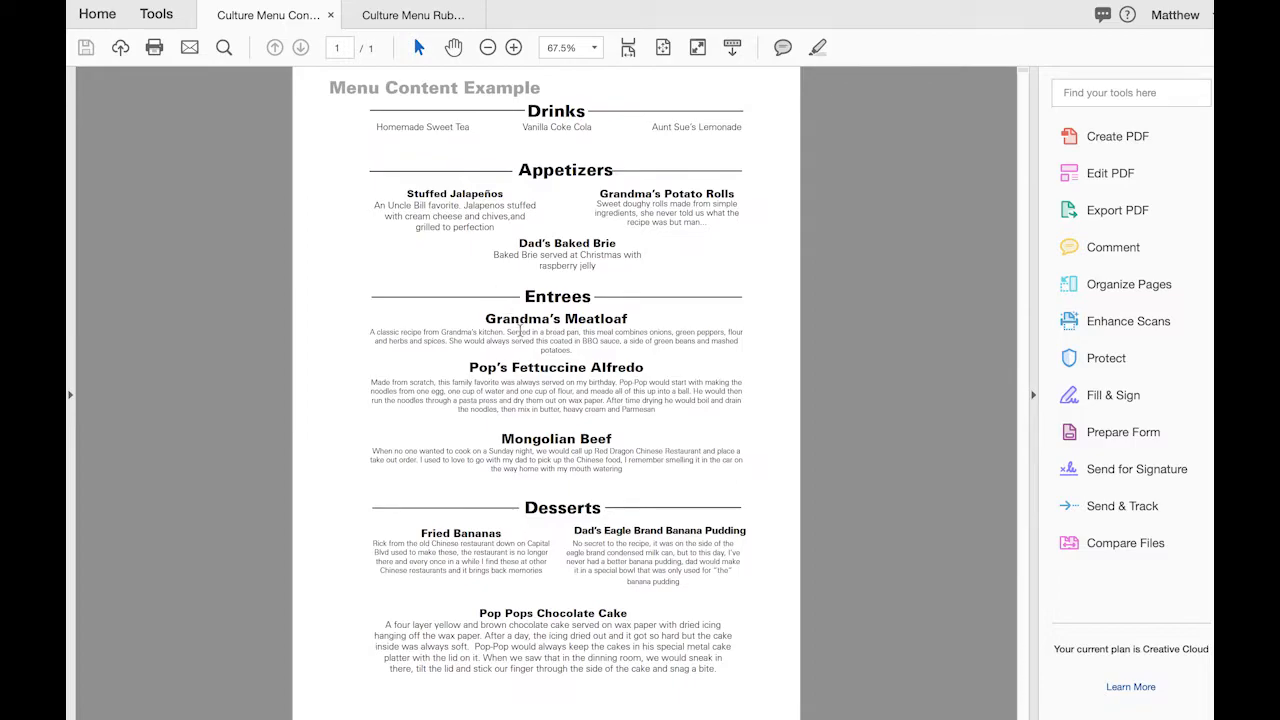
mouse_move(521, 165)
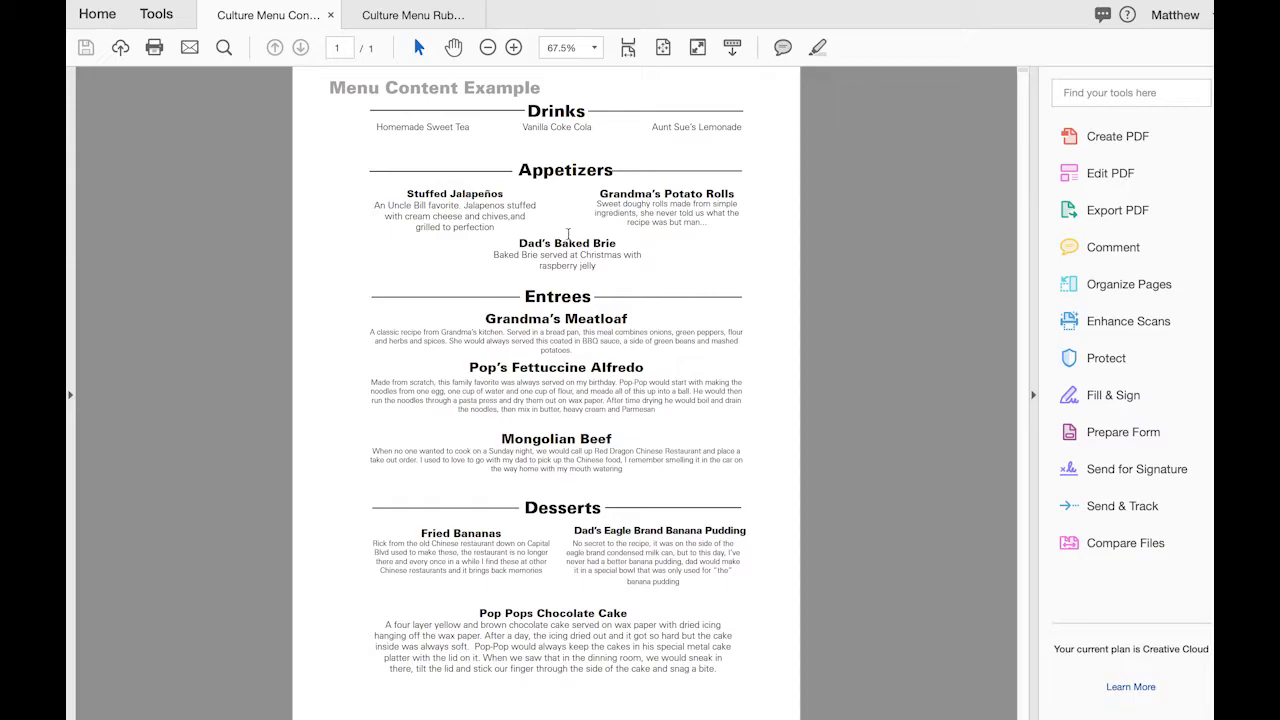
mouse_move(617, 438)
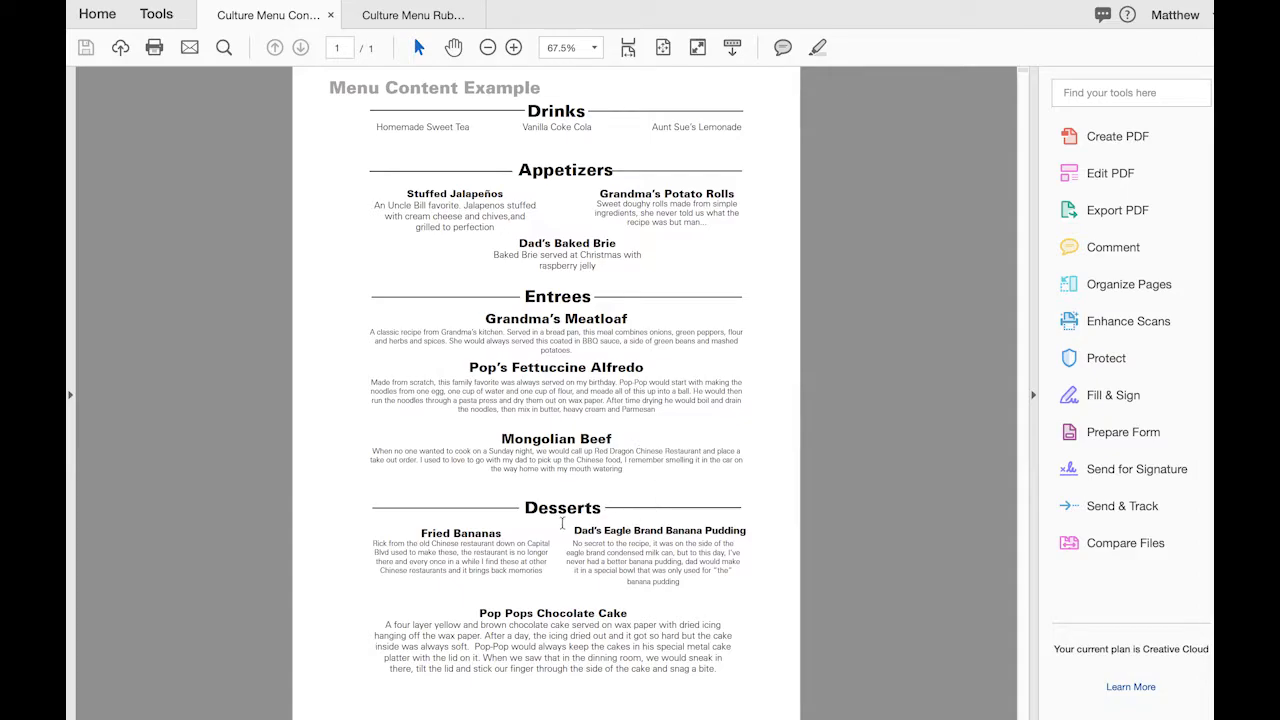
mouse_move(503, 573)
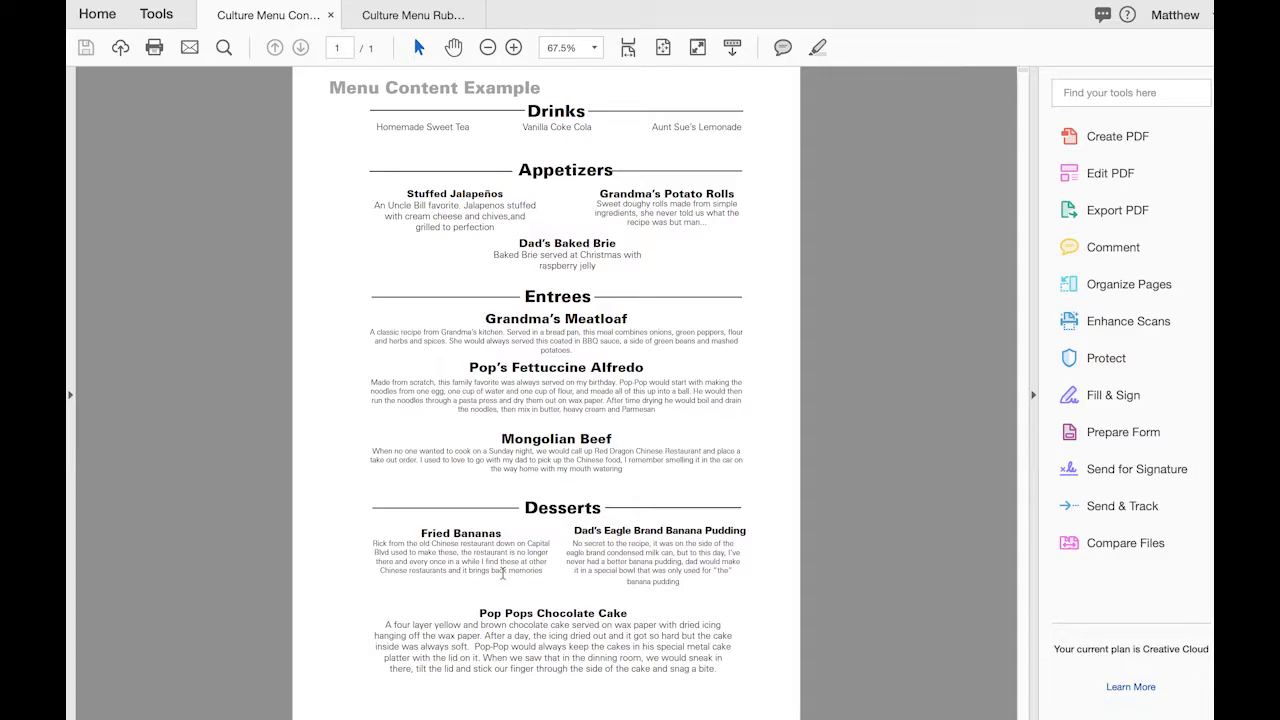
left_click(513, 47)
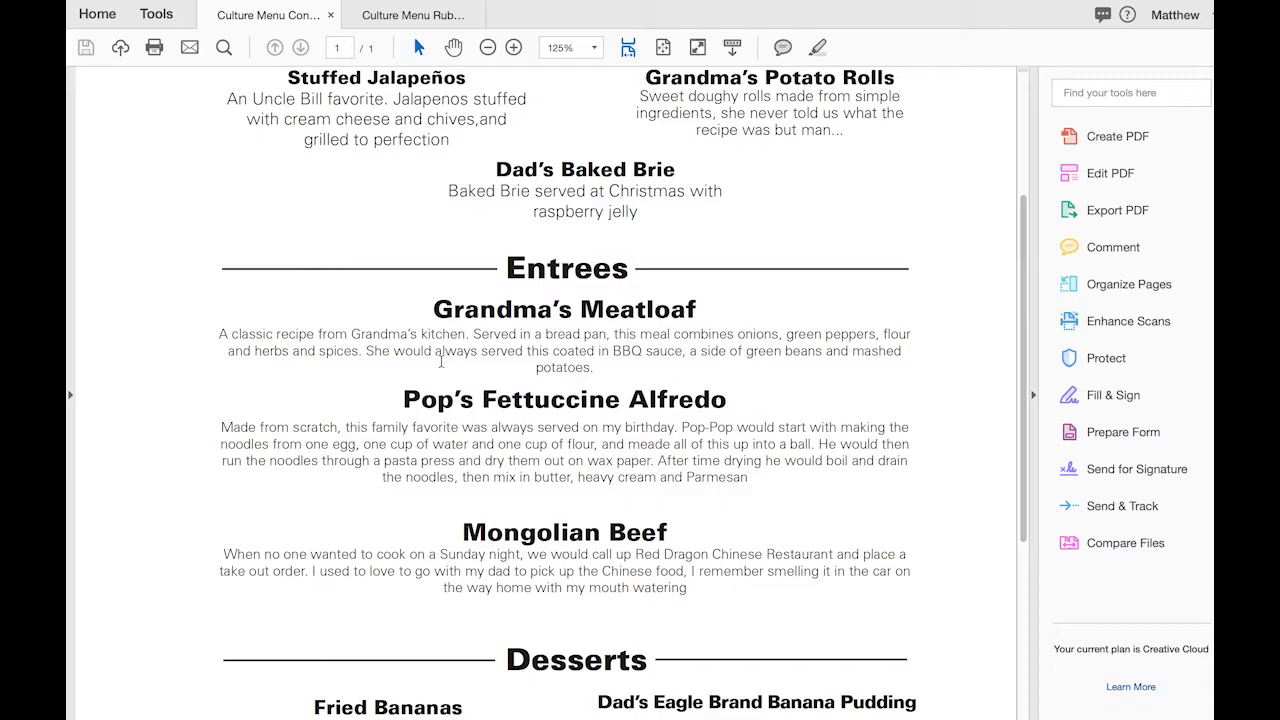
scroll("down", 3)
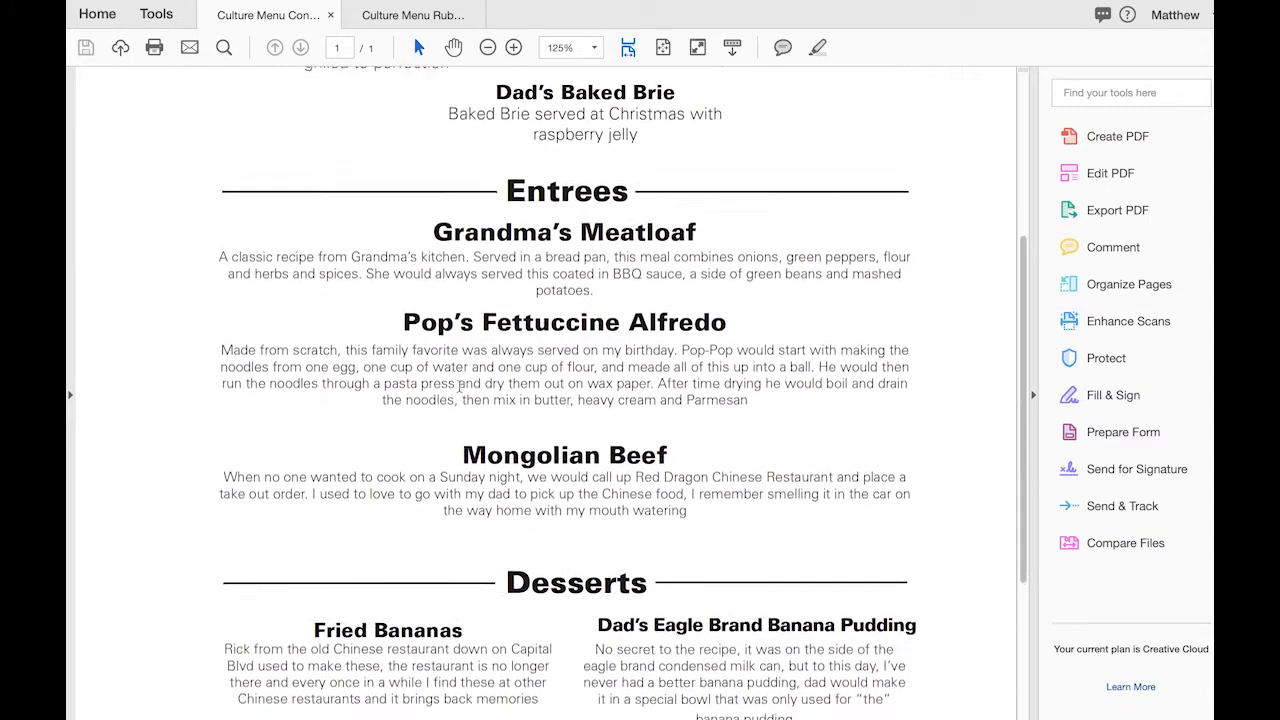
scroll("down", 3)
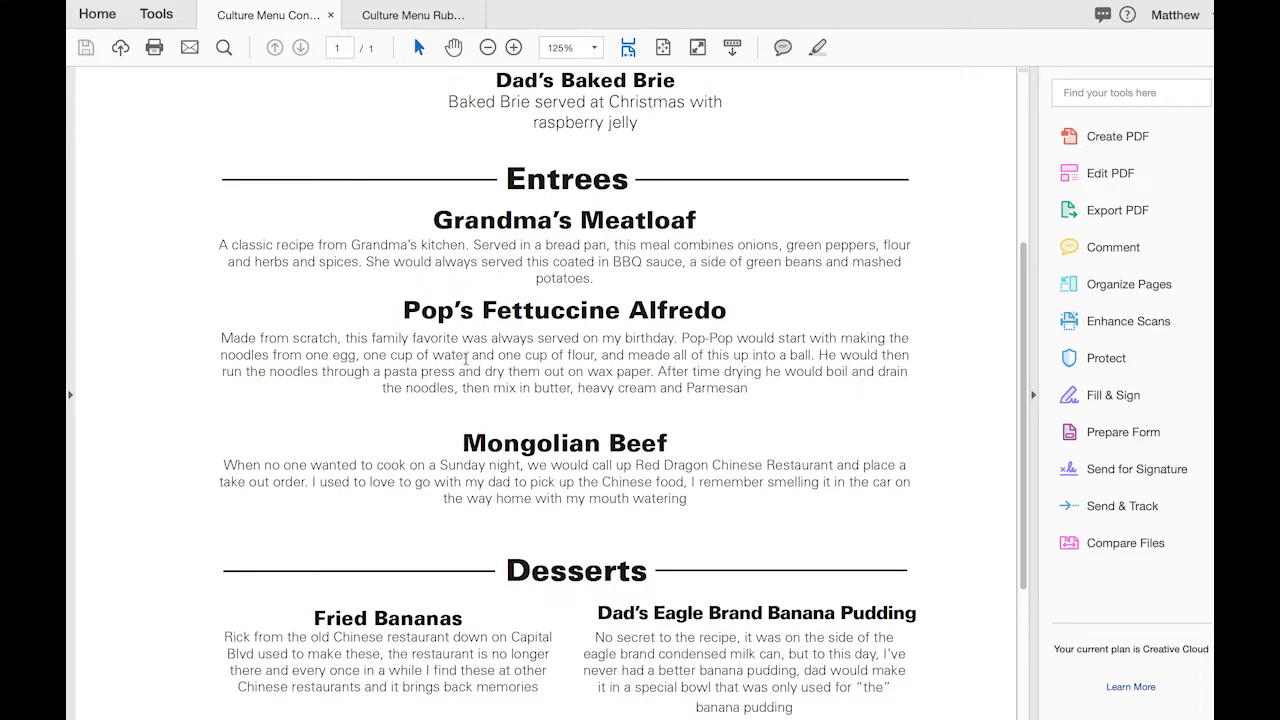
scroll("down", 3)
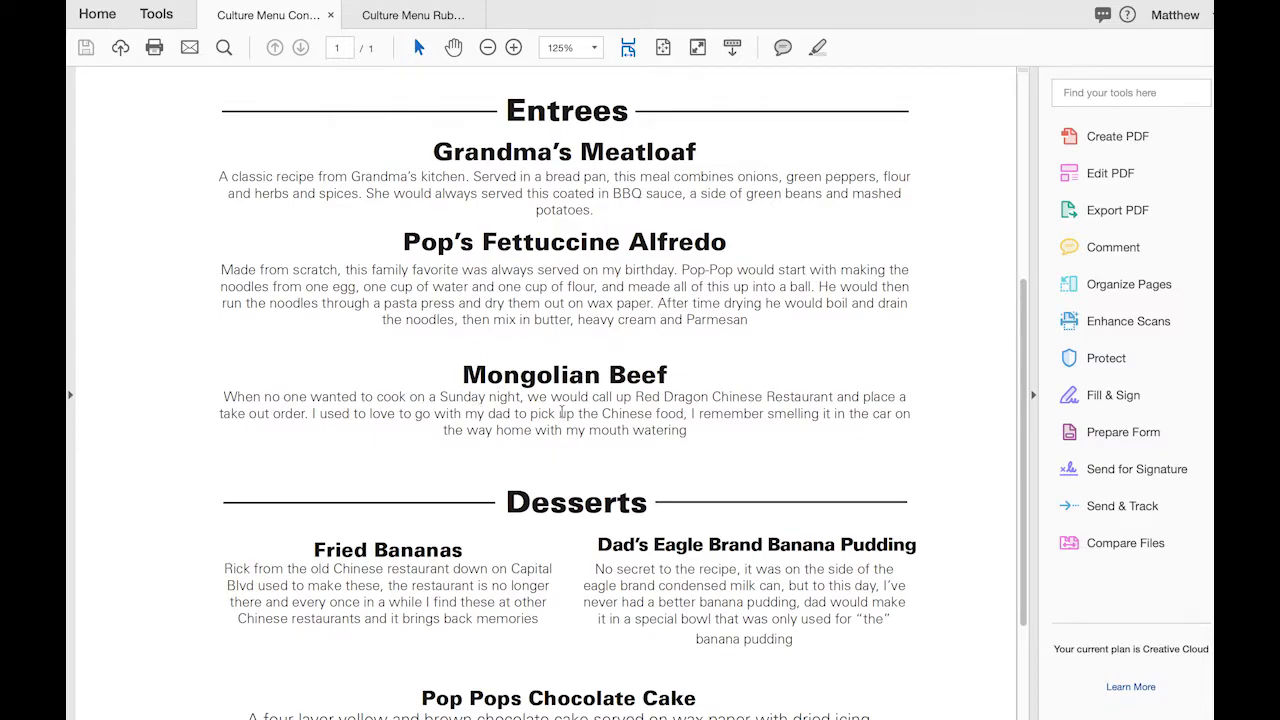
mouse_move(640, 462)
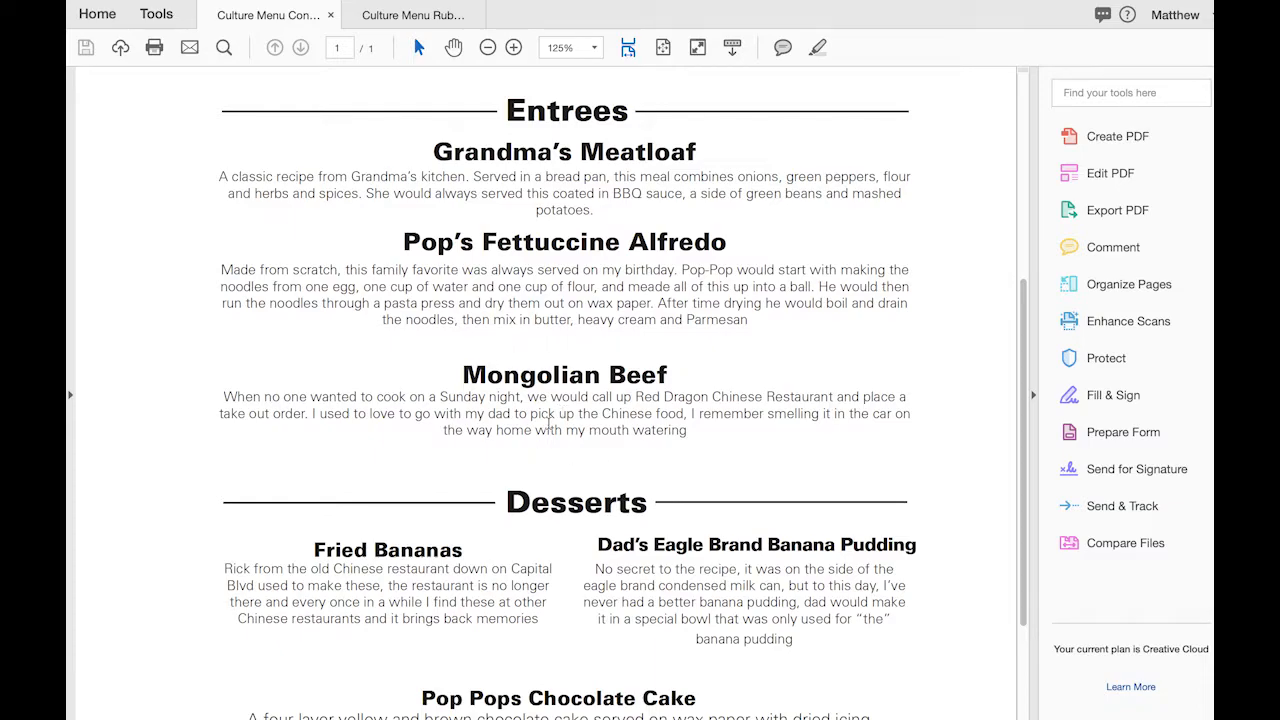
mouse_move(726, 481)
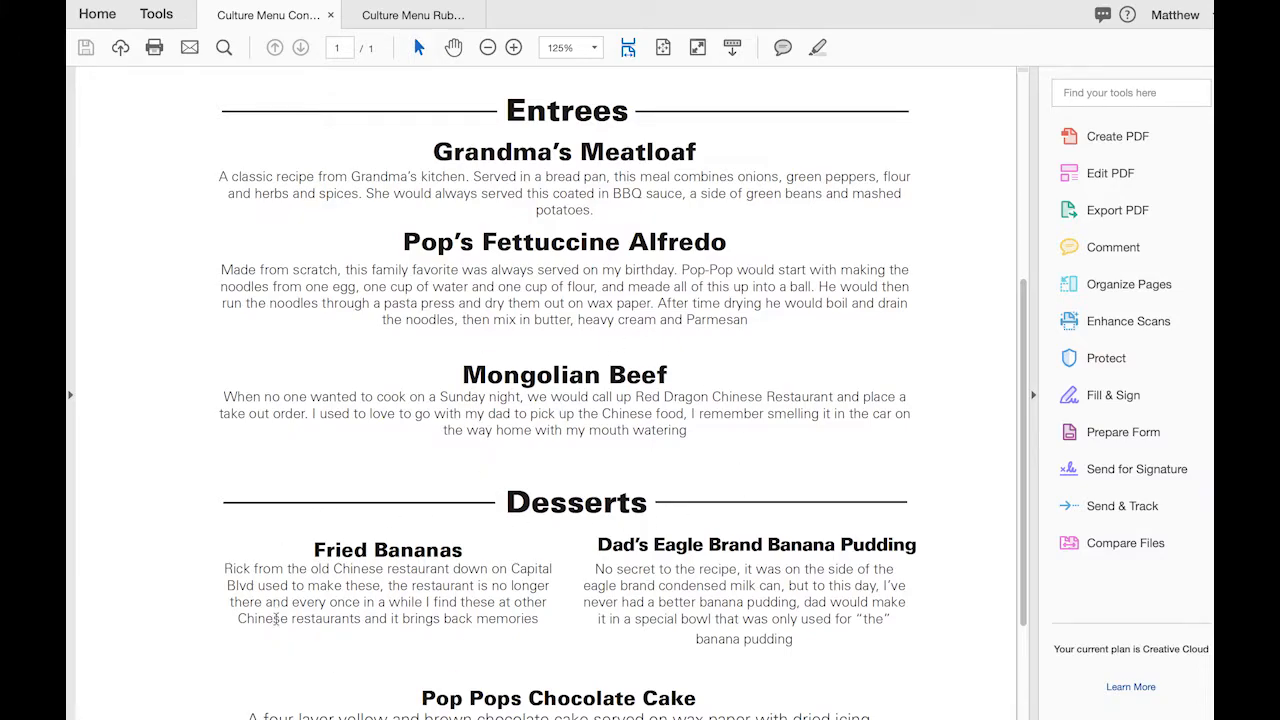
mouse_move(478, 566)
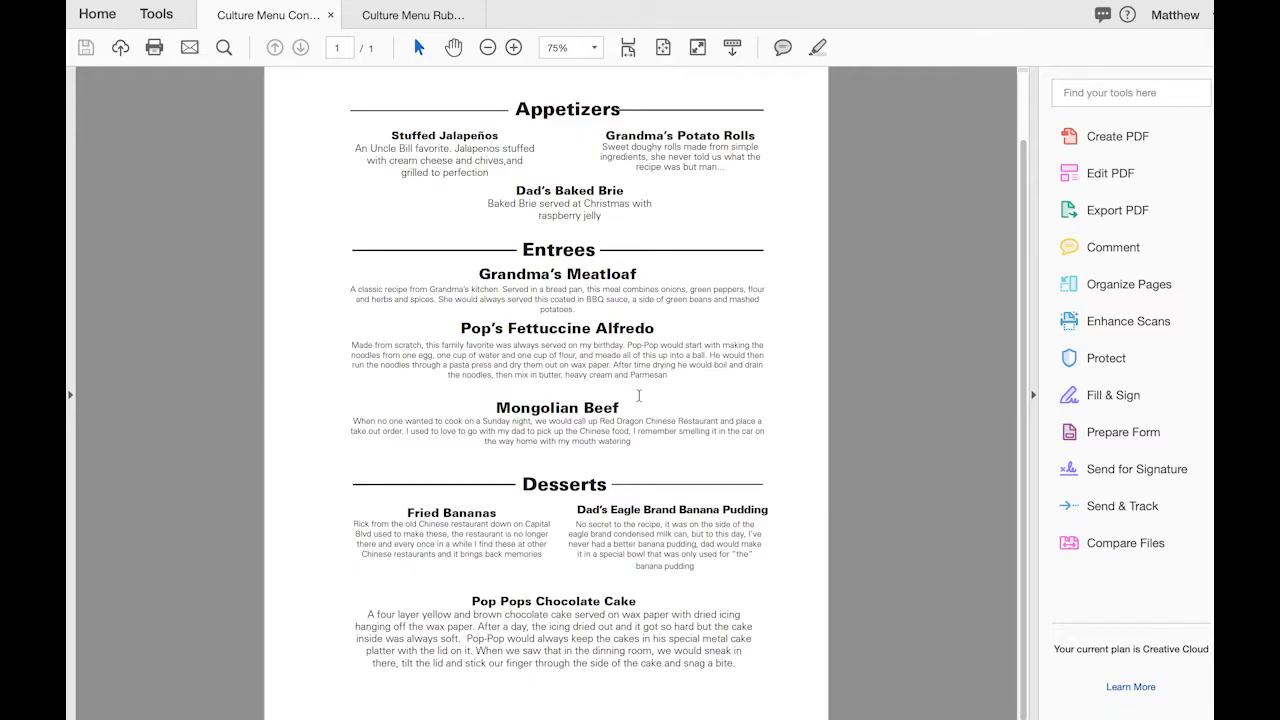
mouse_move(636, 276)
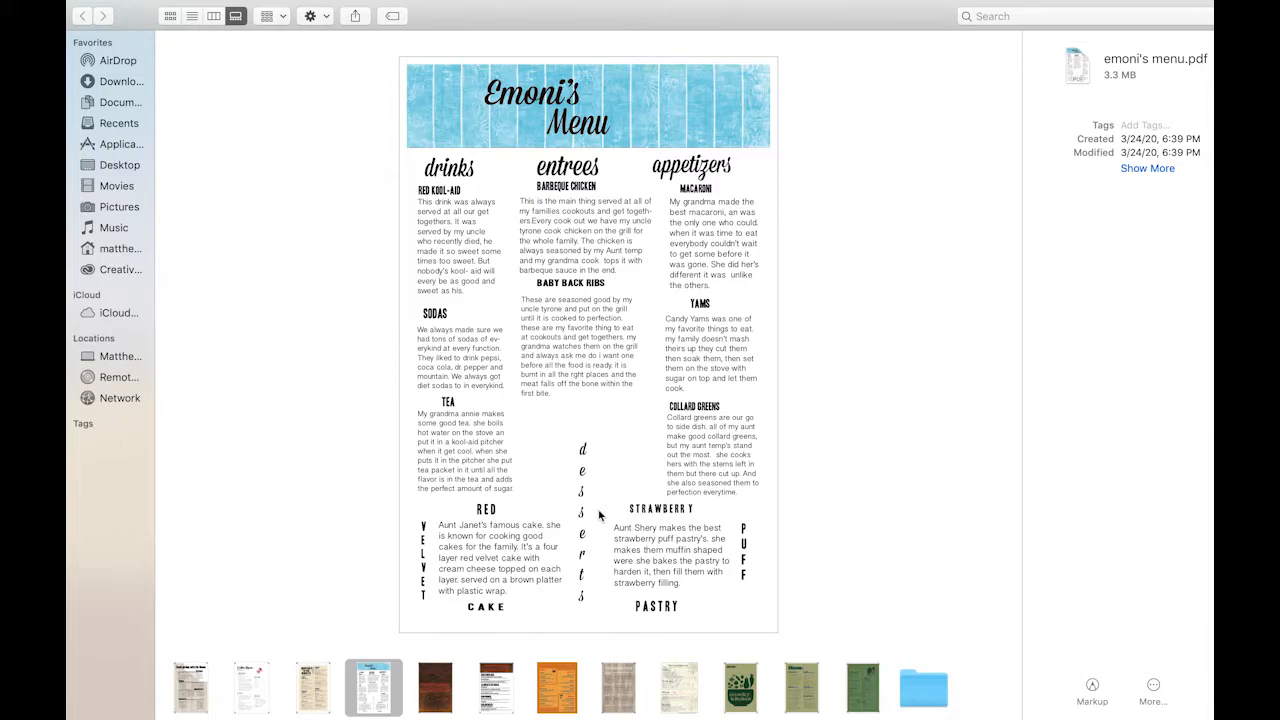
mouse_move(422, 110)
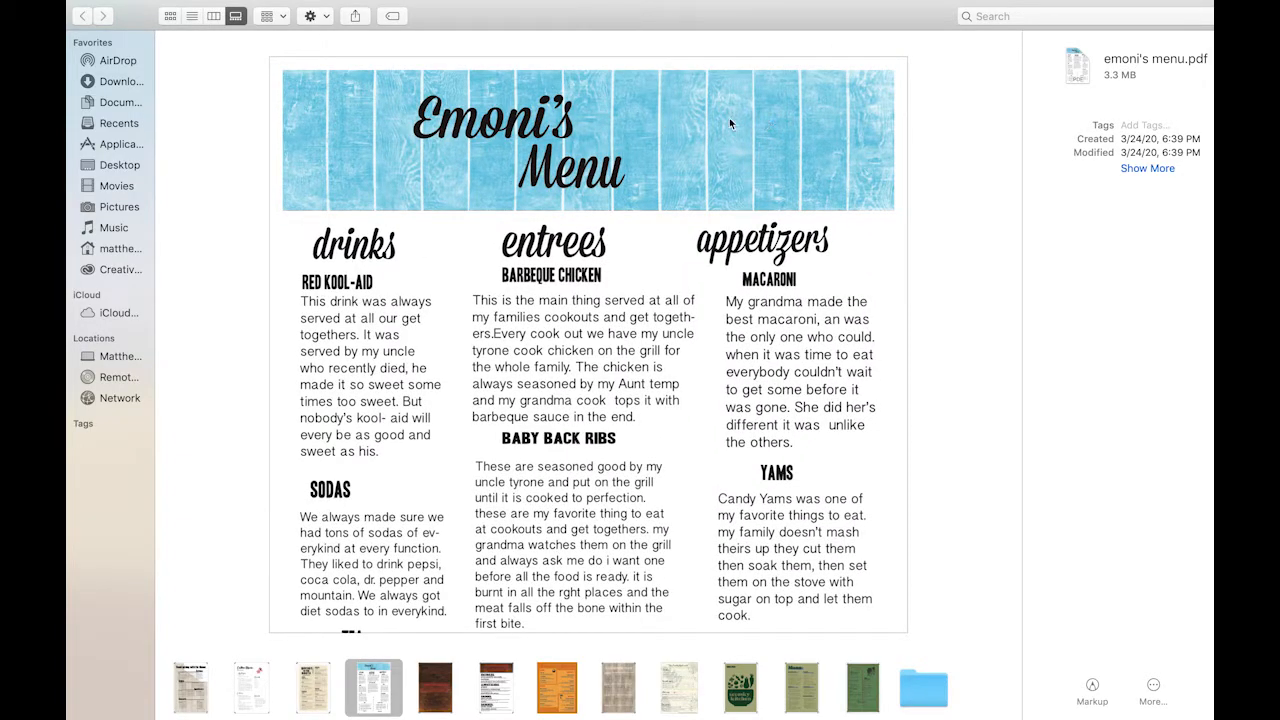
mouse_move(823, 487)
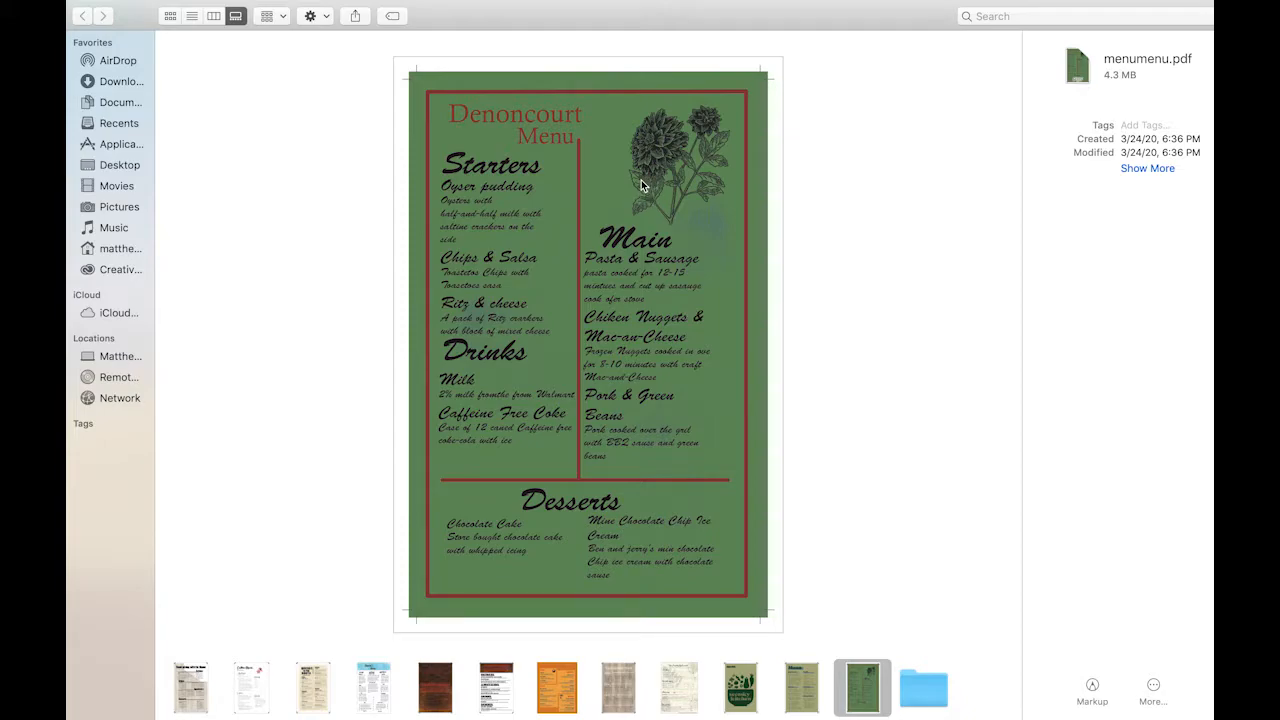
mouse_move(434, 687)
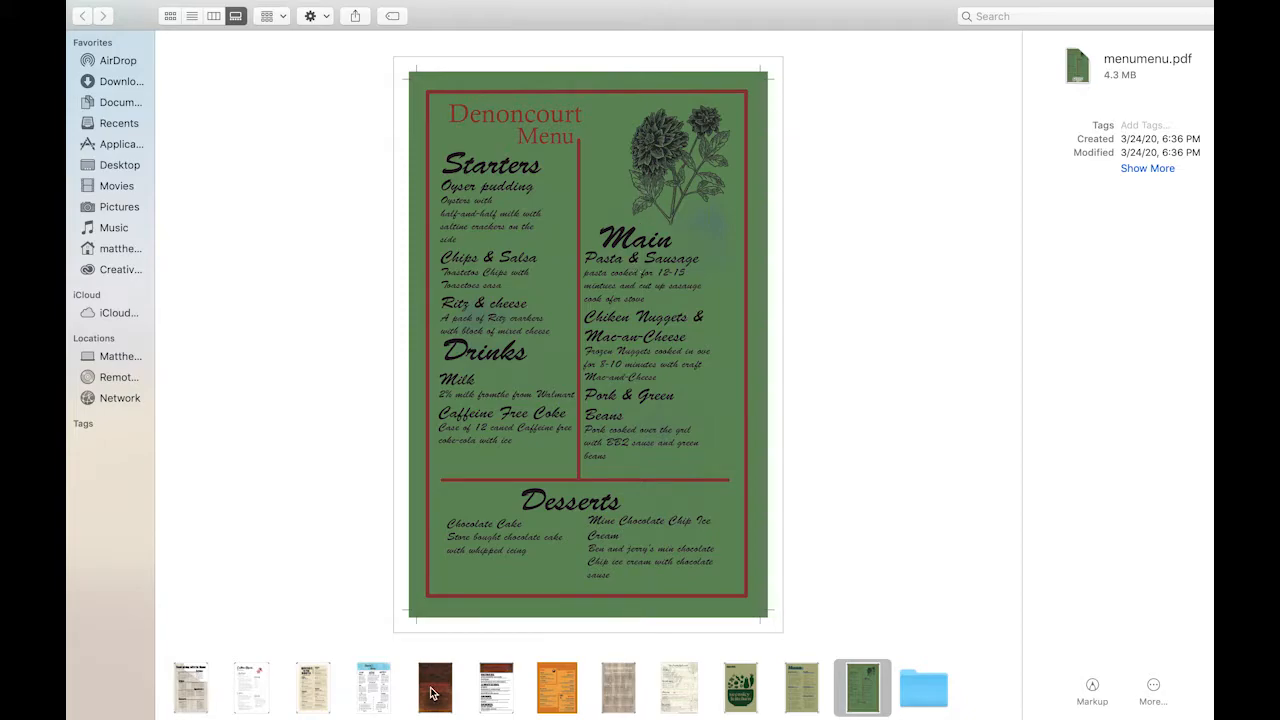
mouse_move(433, 687)
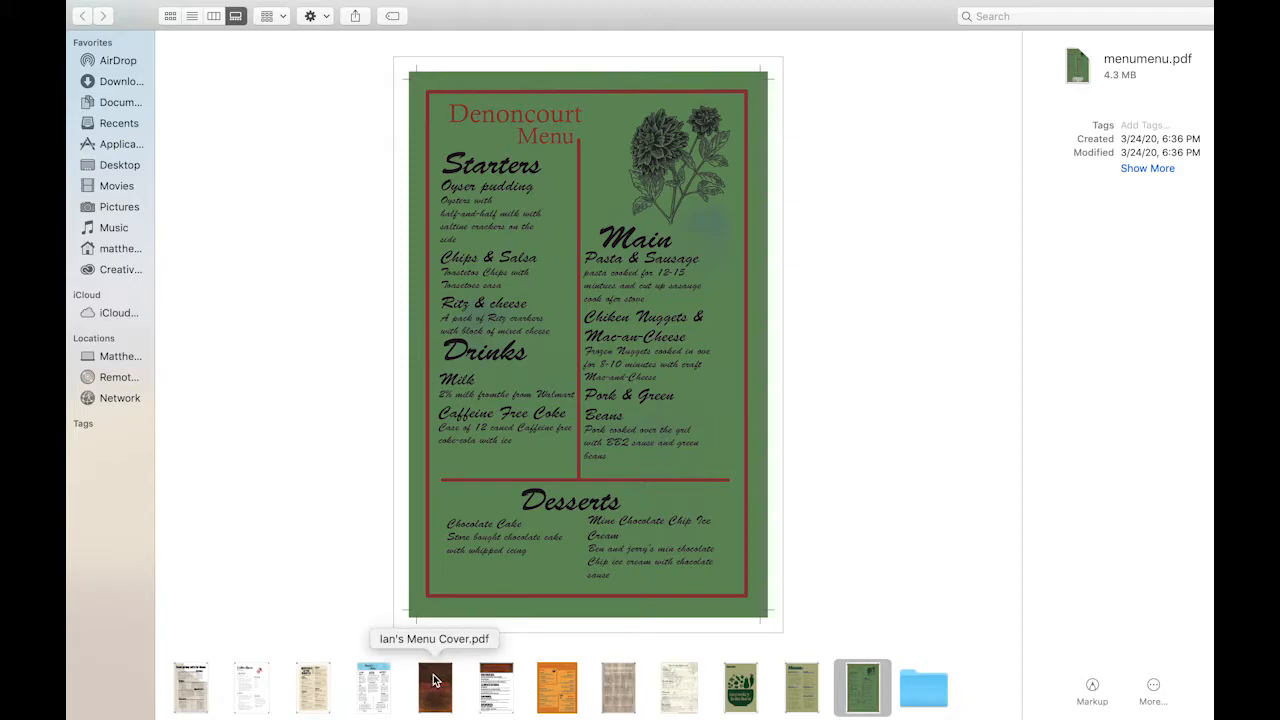
Preview the Puerto Rican Cuisine cover and inside page, then the Thanksgiving _trim.pdf sample.
left_click(434, 687)
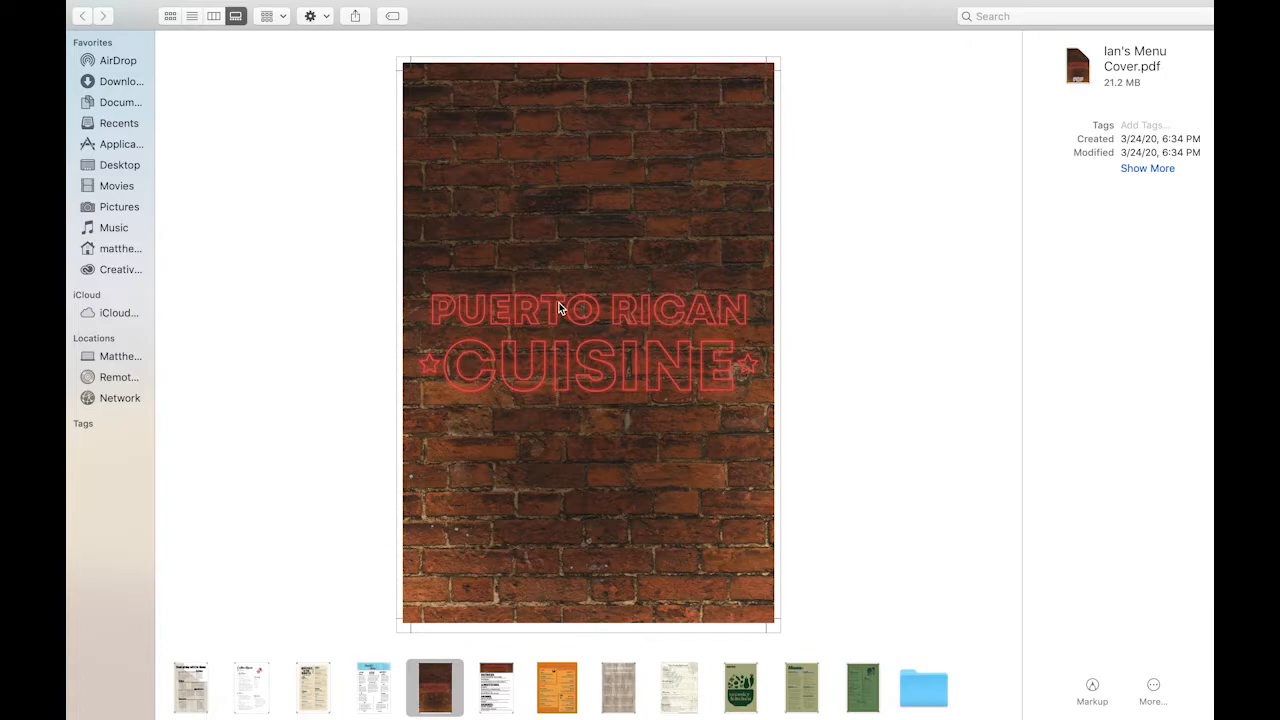
left_click(495, 687)
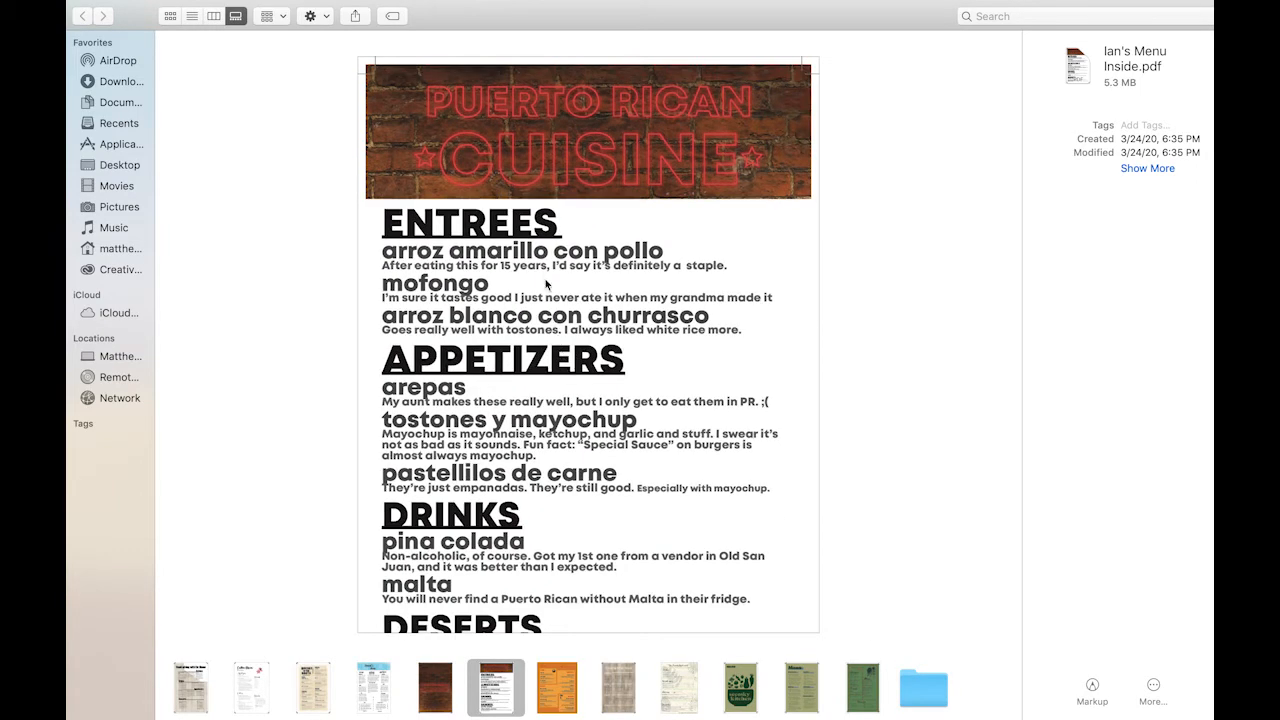
scroll("down", 3)
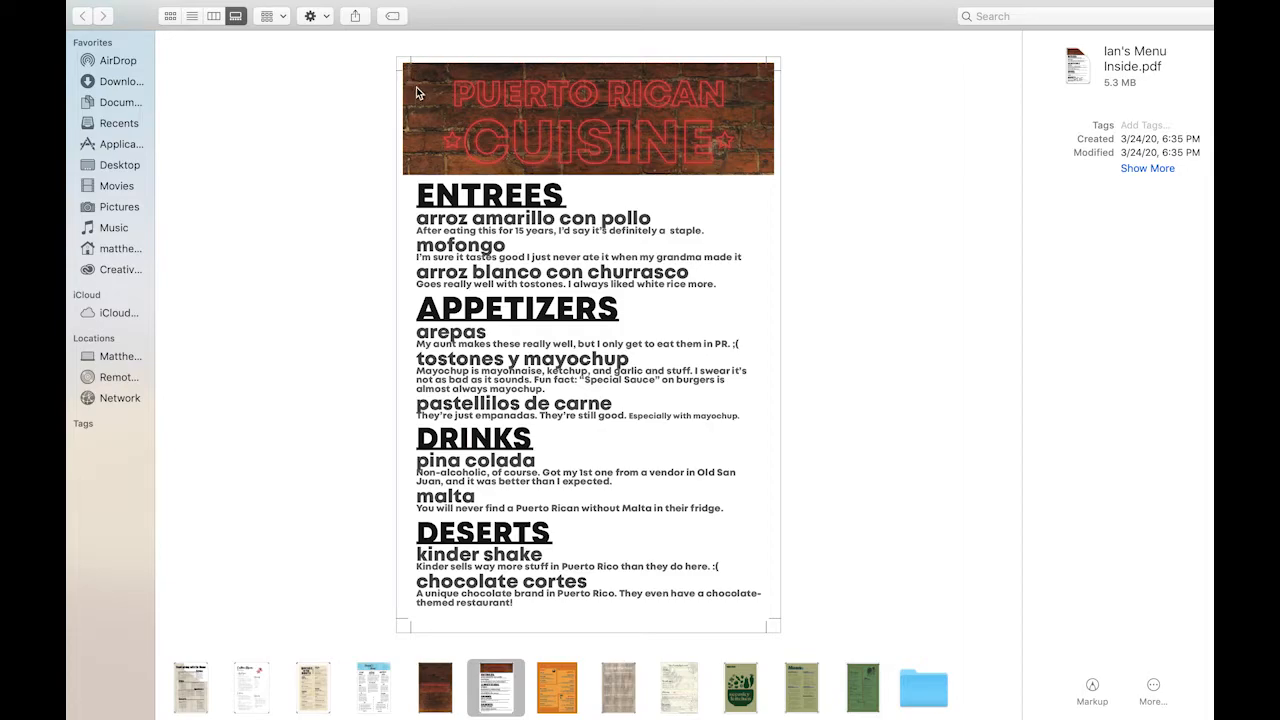
mouse_move(645, 434)
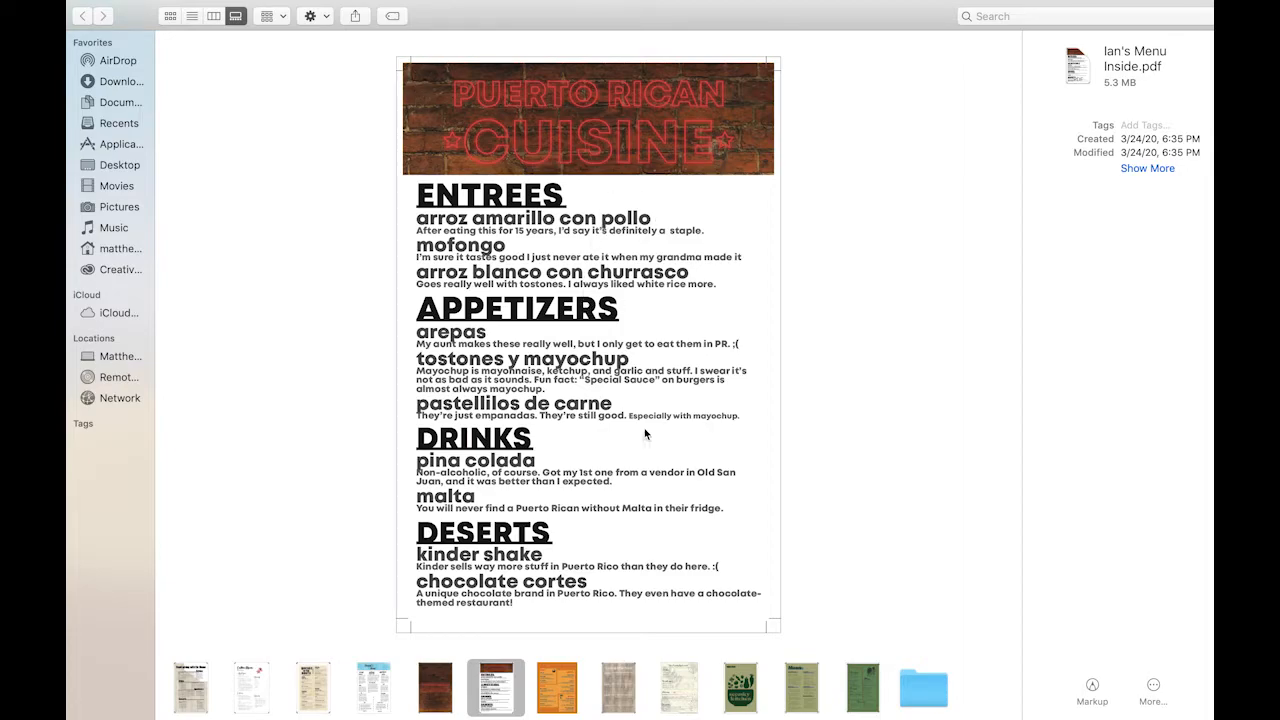
mouse_move(447, 580)
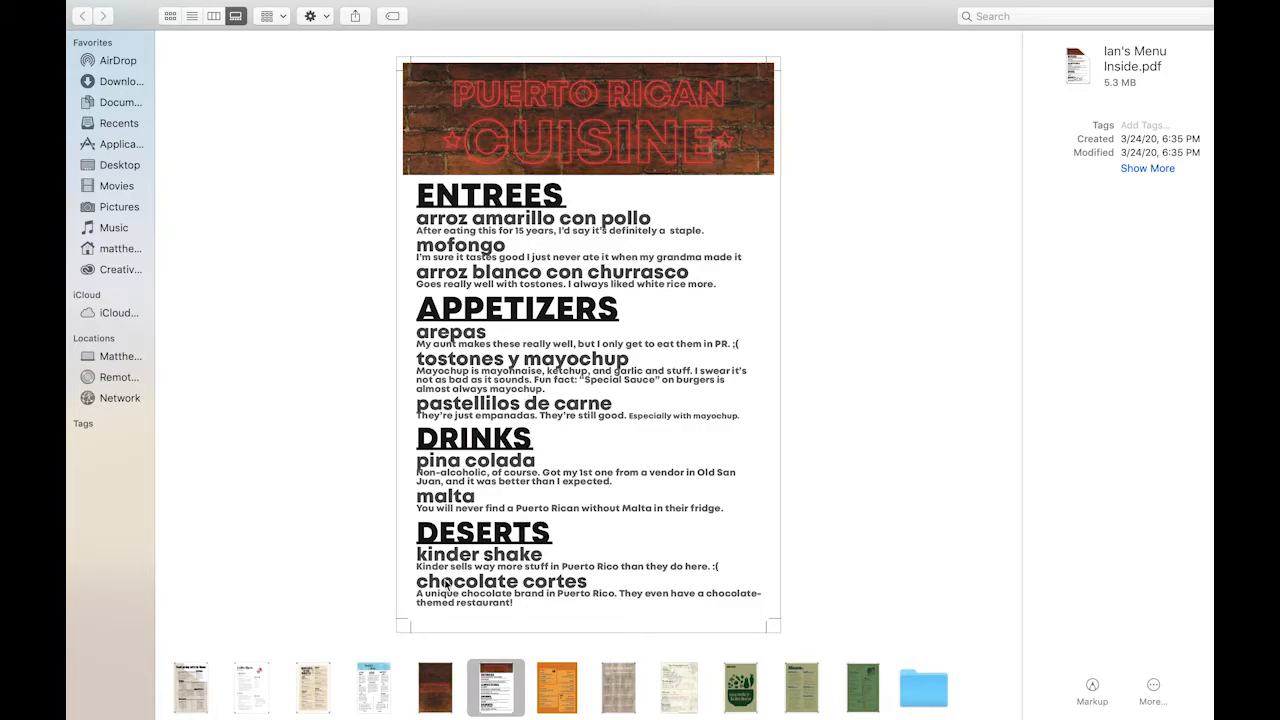
left_click(190, 687)
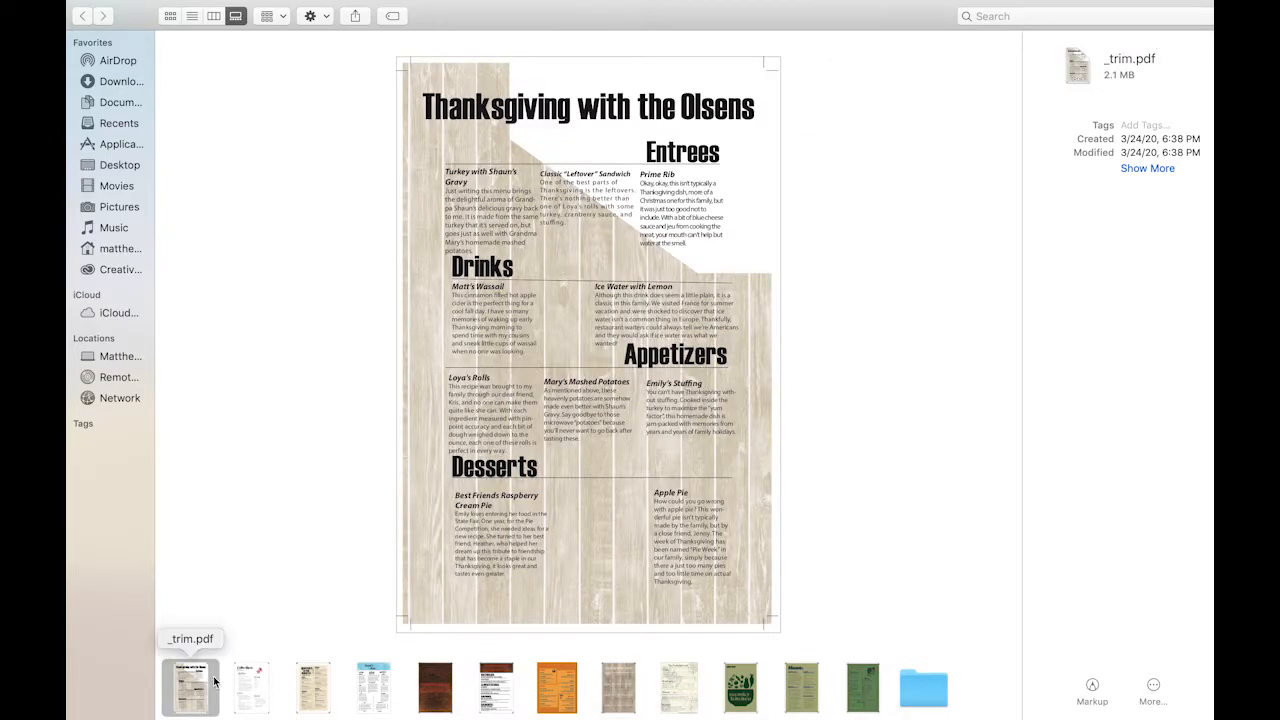
Preview Culture menu.pdf, the Quebec in the South menu with drinks, starters and entrees.
left_click(312, 687)
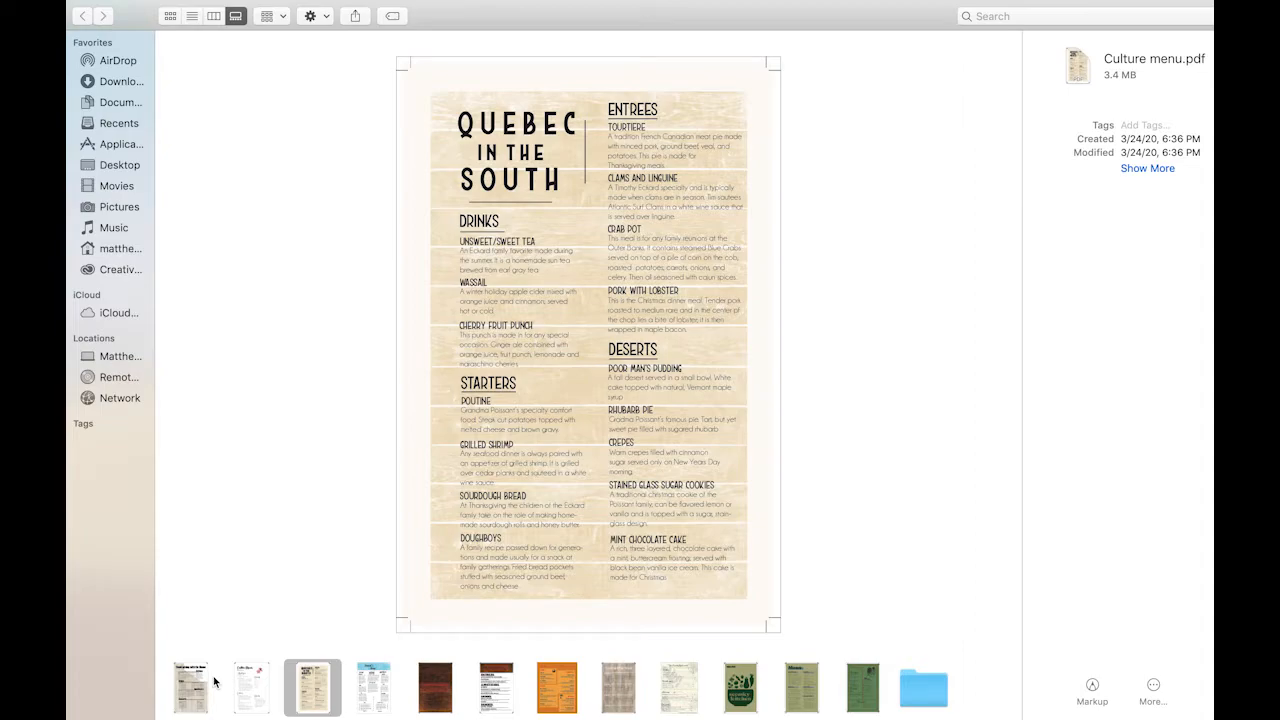
mouse_move(497, 160)
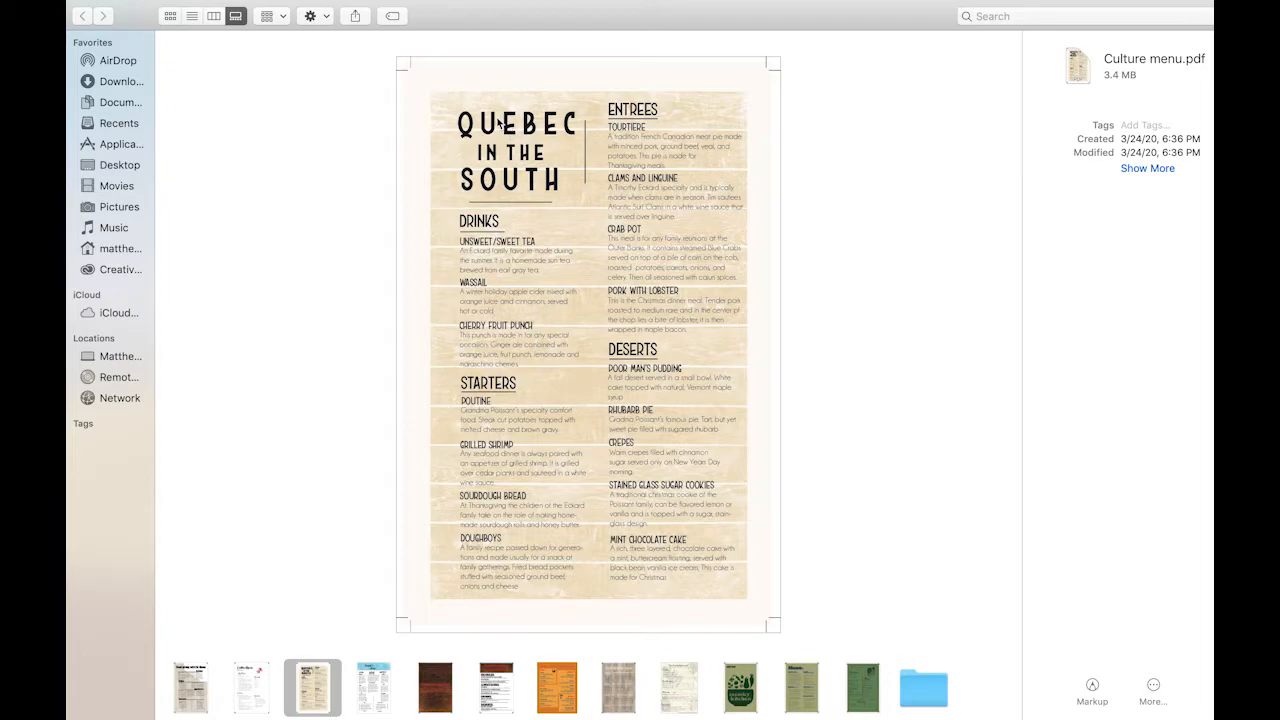
mouse_move(490, 163)
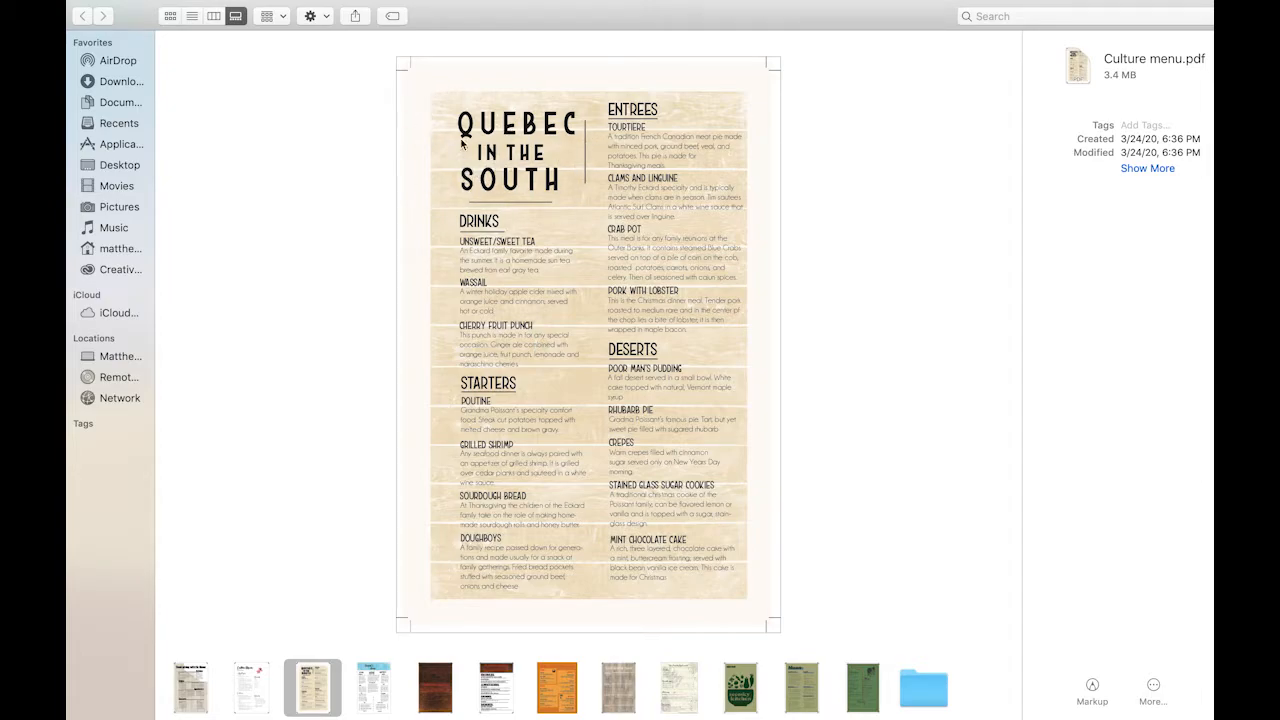
mouse_move(525, 202)
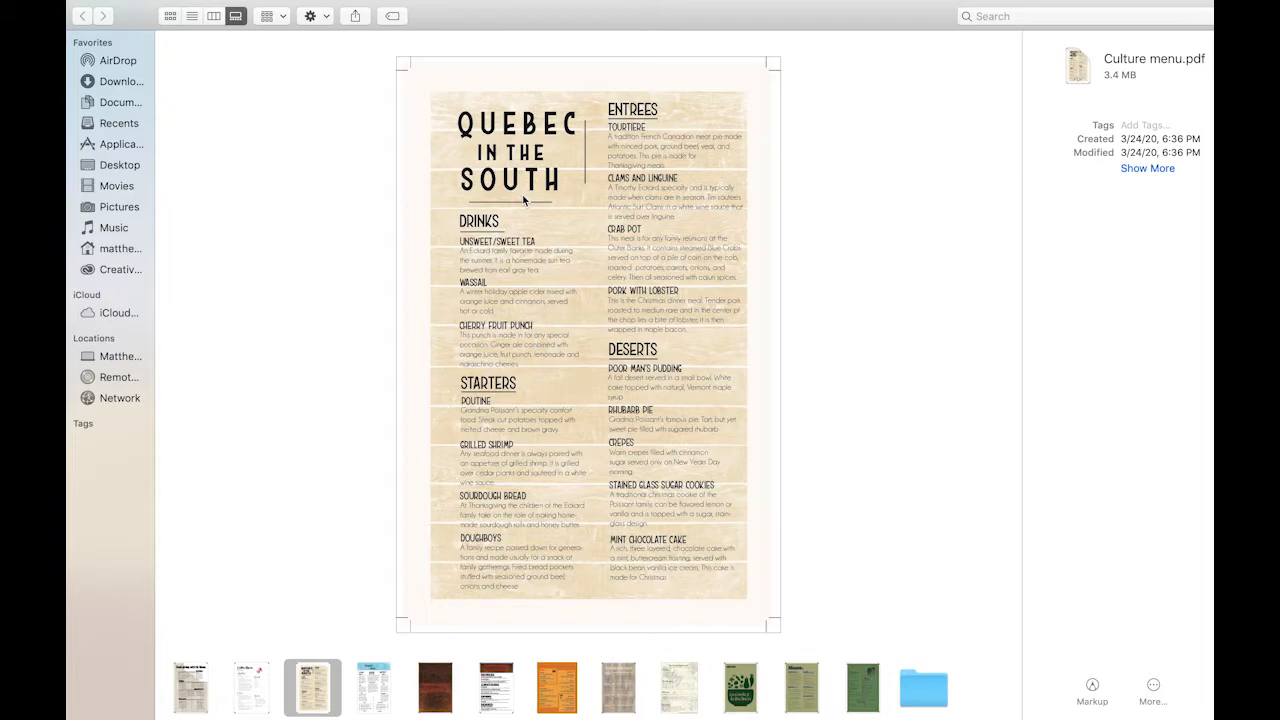
mouse_move(556, 212)
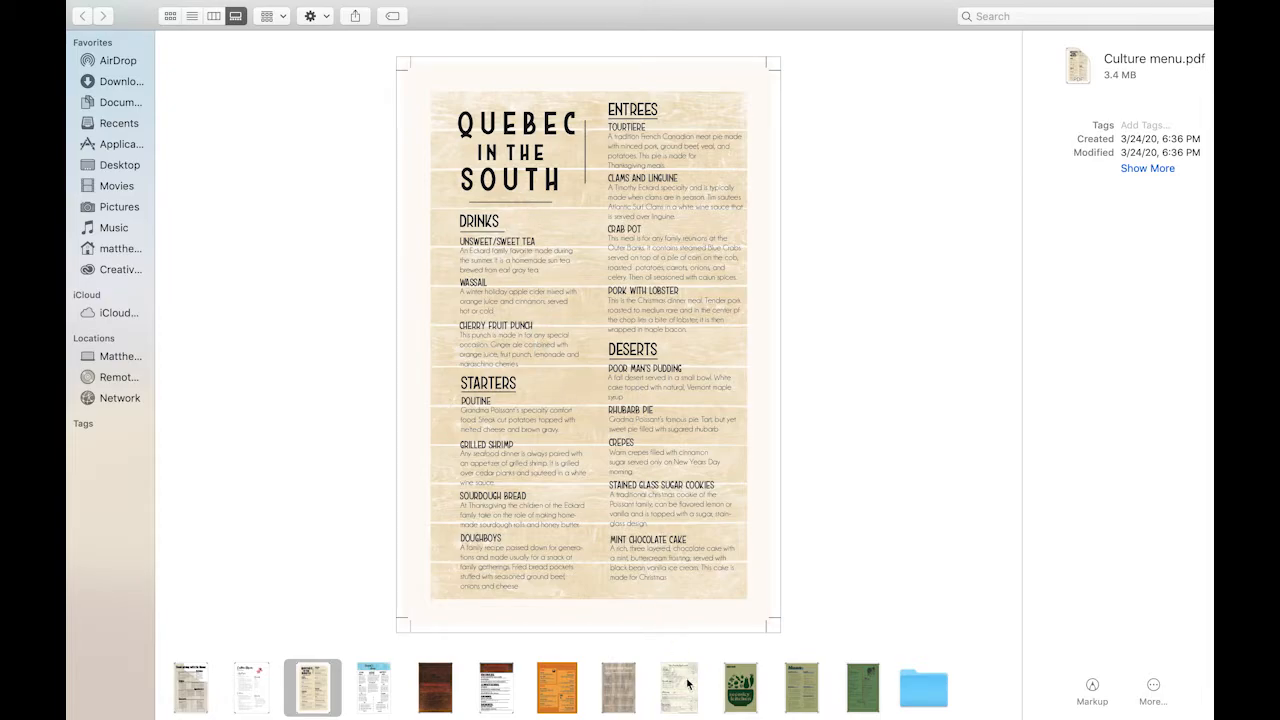
mouse_move(679, 687)
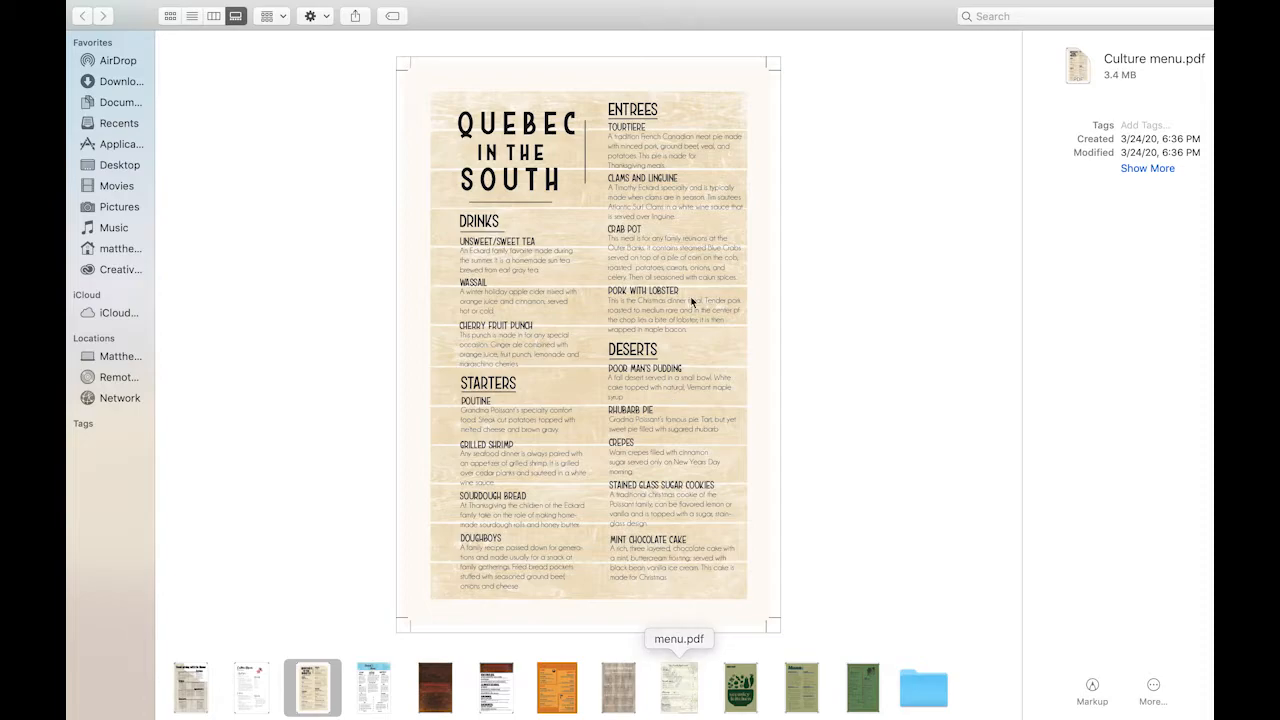
mouse_move(603, 303)
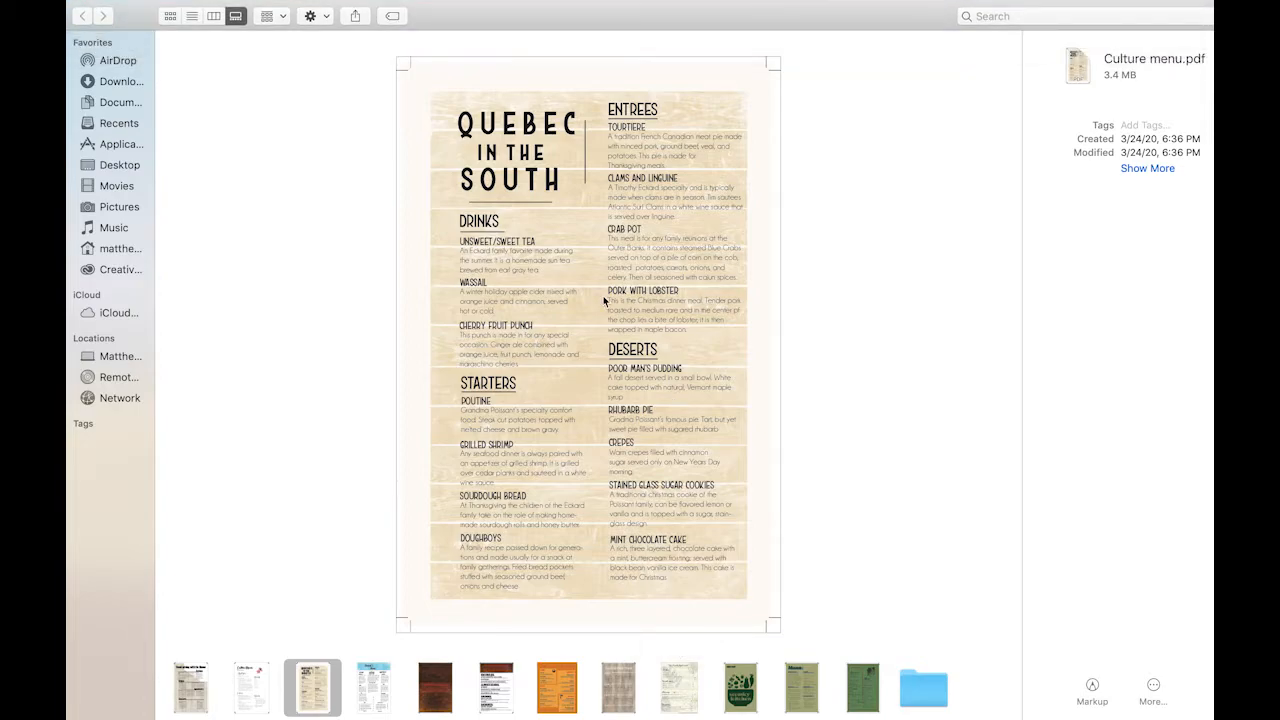
mouse_move(648, 317)
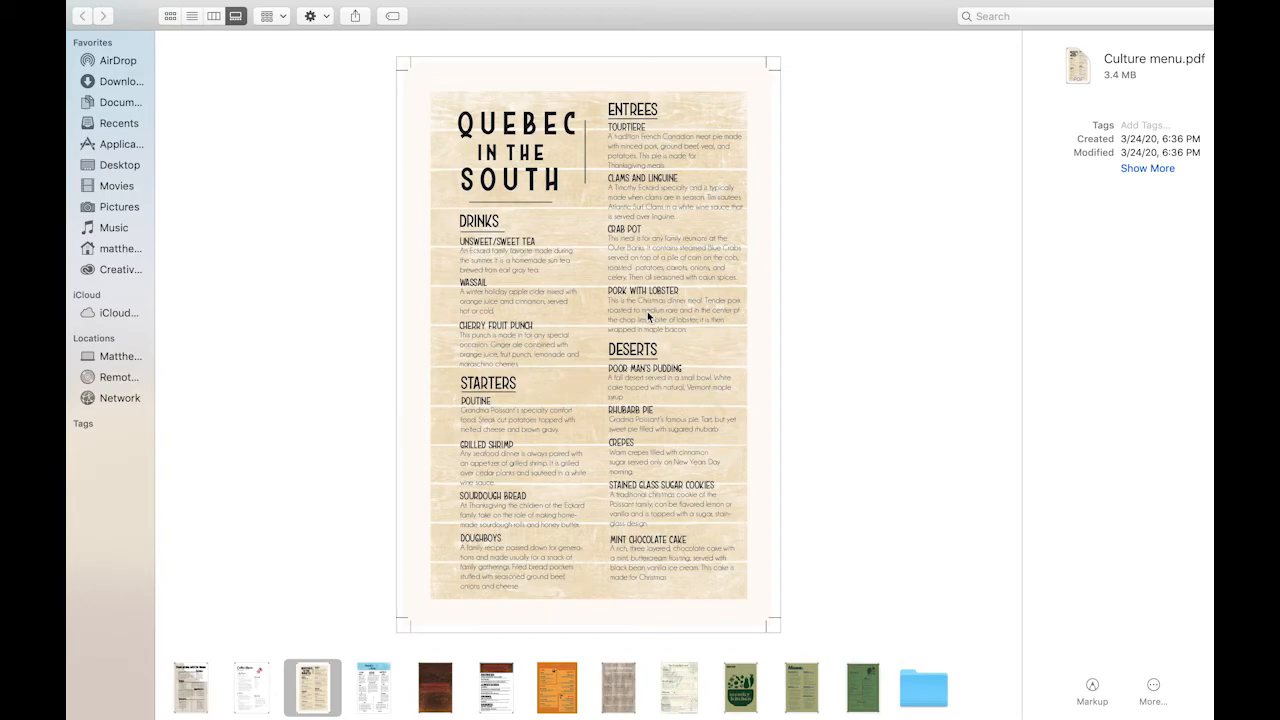
mouse_move(578, 197)
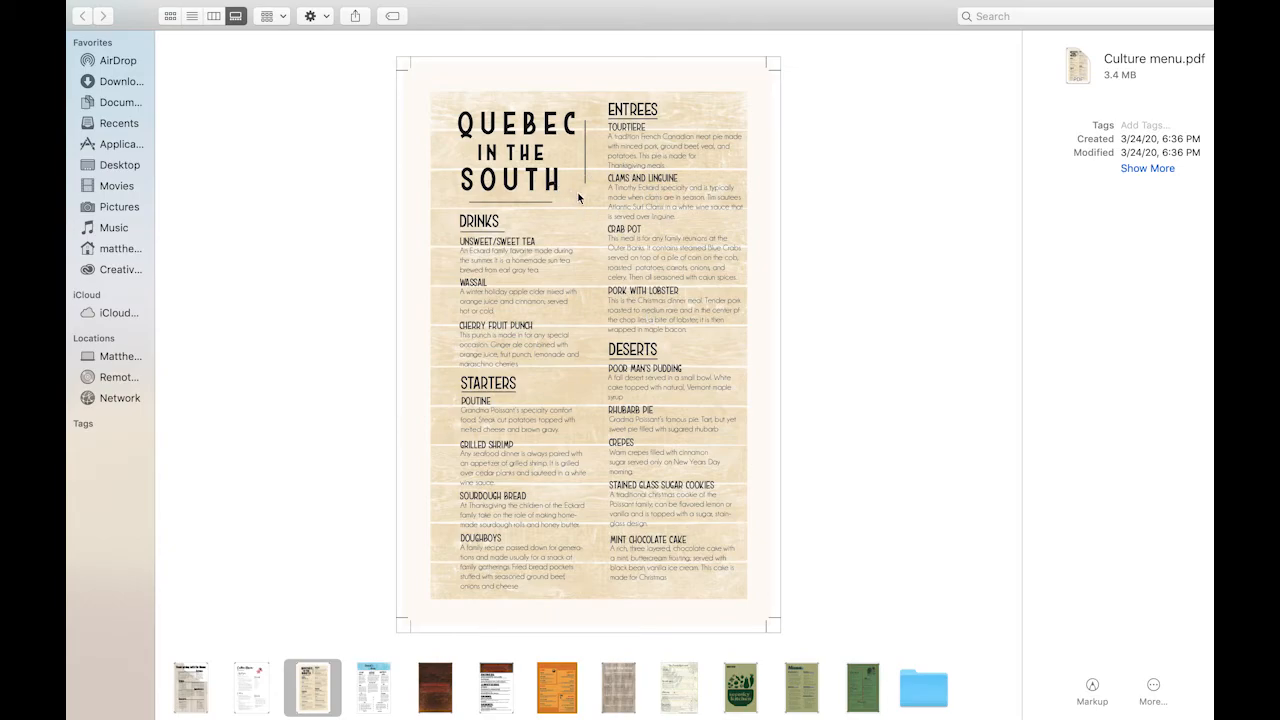